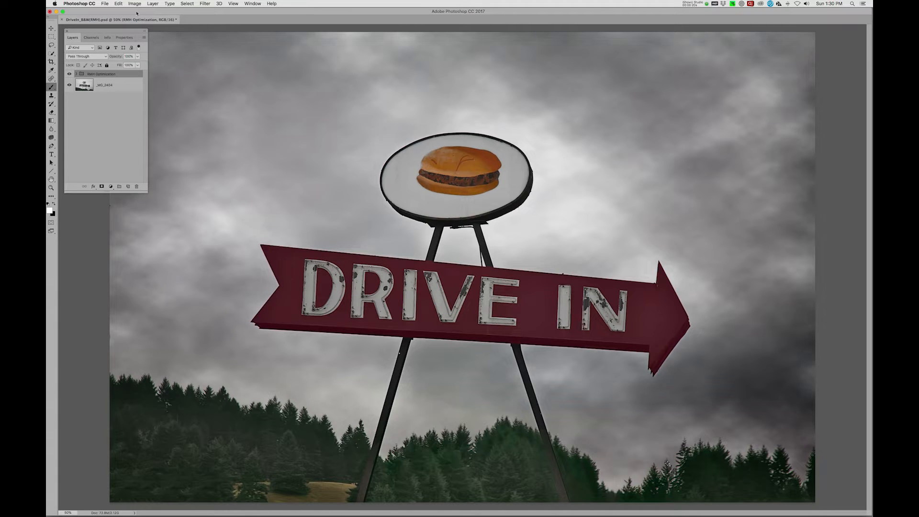
# Create a custom soft proof simulating the SC-P5000 Series LLK Legacy Baryta profile
pyautogui.click(134, 4)
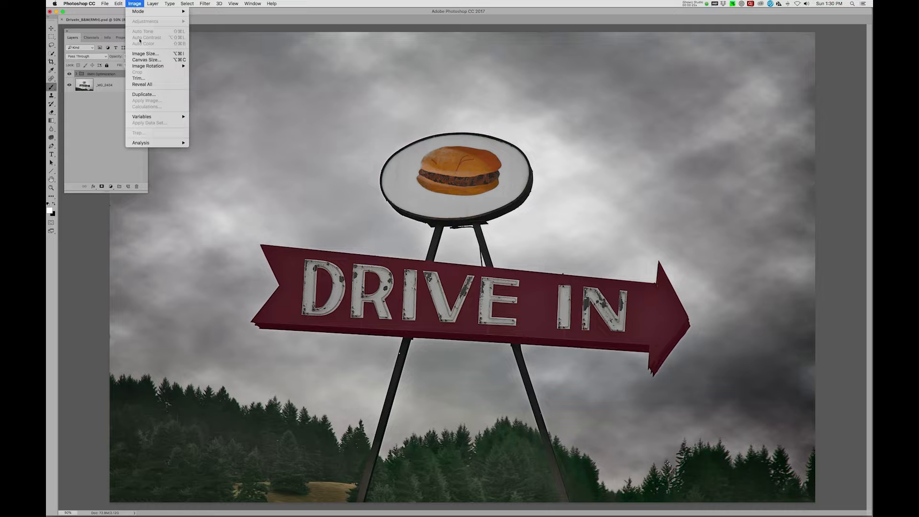
pyautogui.click(145, 53)
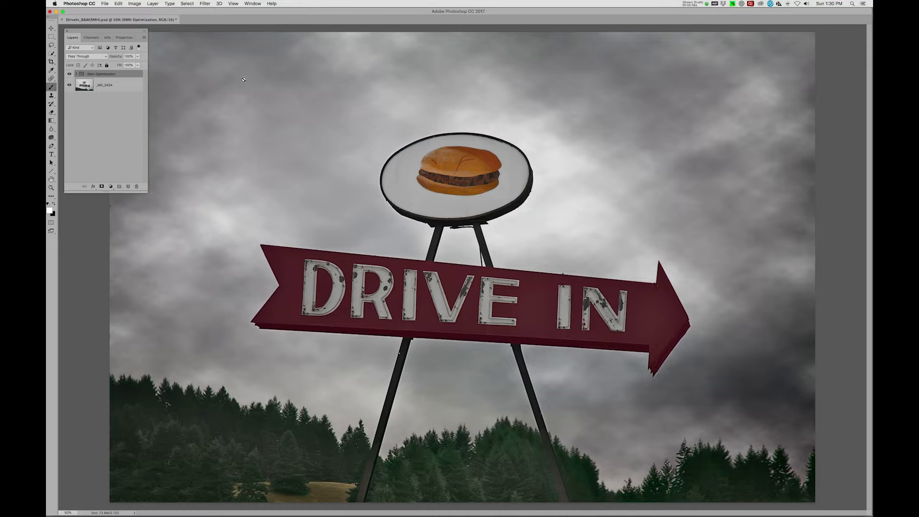
pyautogui.click(232, 4)
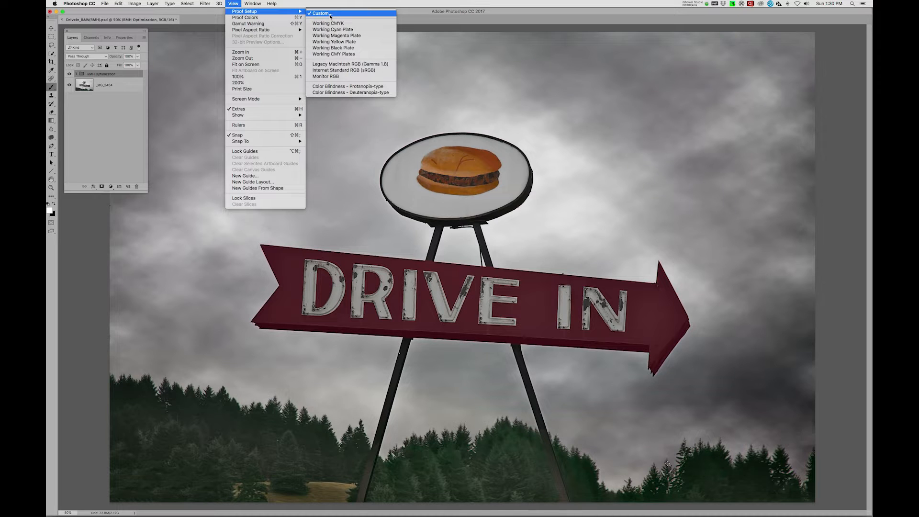
pyautogui.click(321, 13)
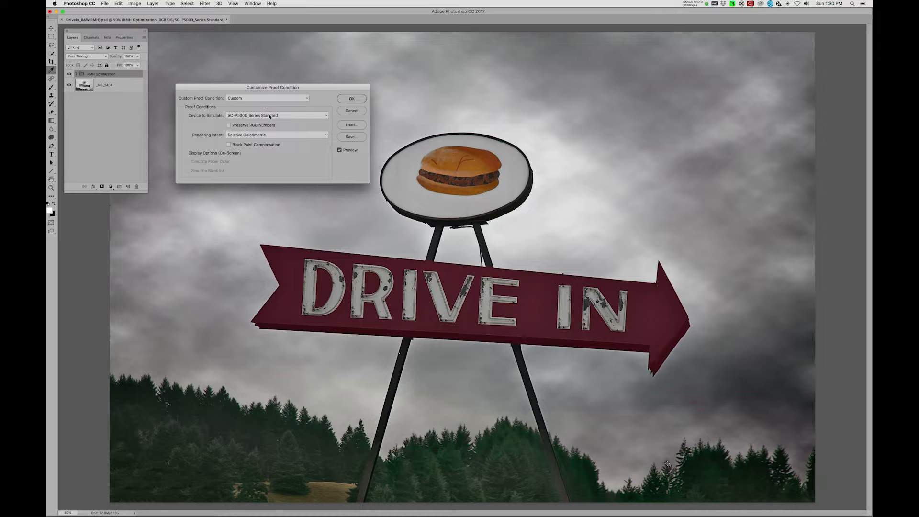
pyautogui.click(276, 115)
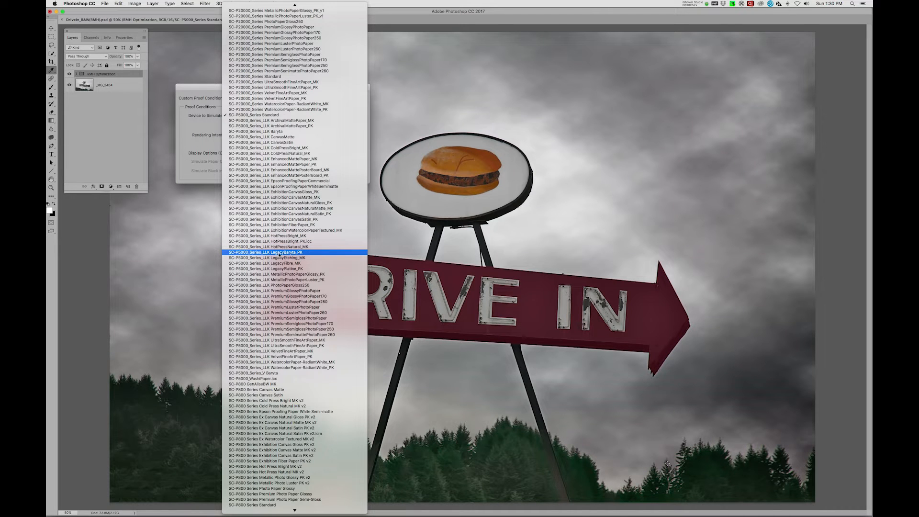
pyautogui.click(268, 253)
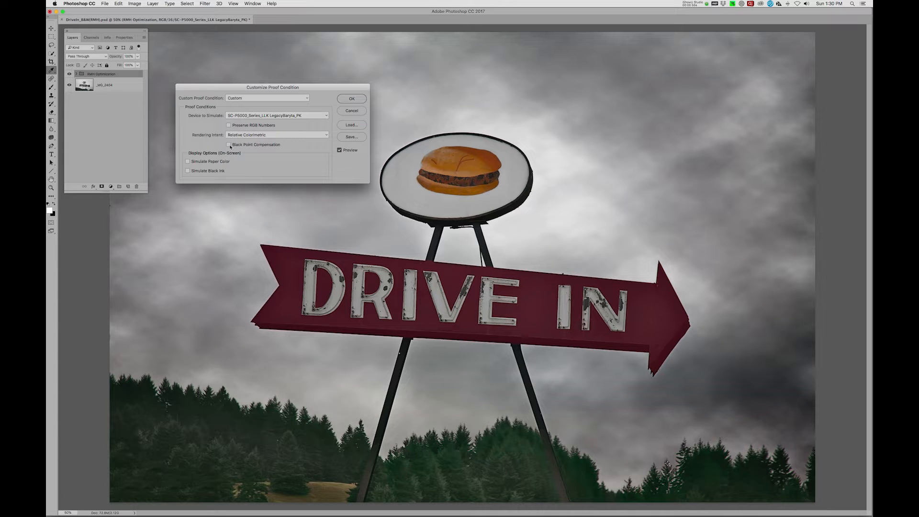
# Enable black point compensation for the proof and toggle Simulate Paper Color on and off
pyautogui.click(229, 144)
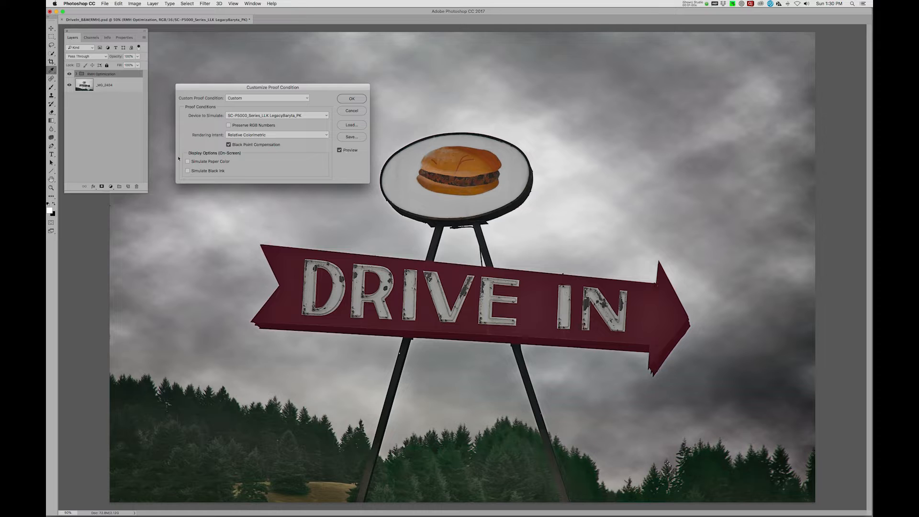
pyautogui.click(187, 161)
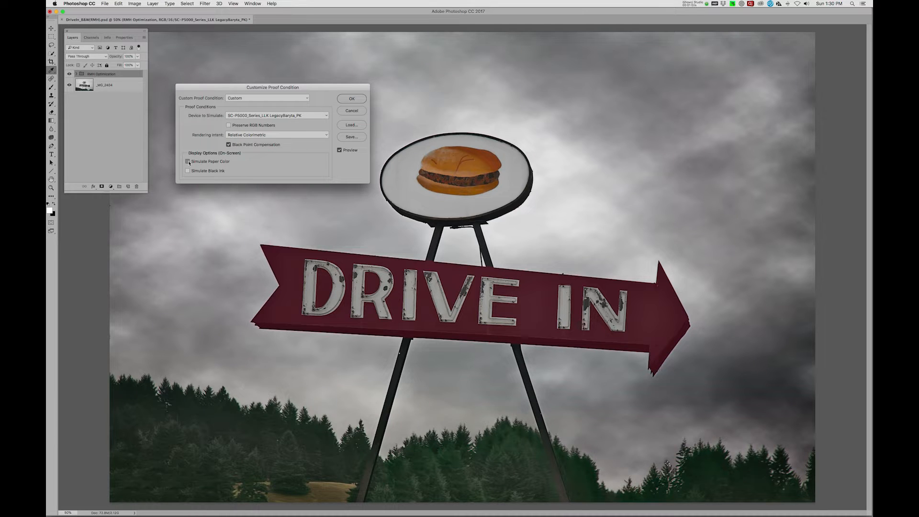
pyautogui.click(187, 161)
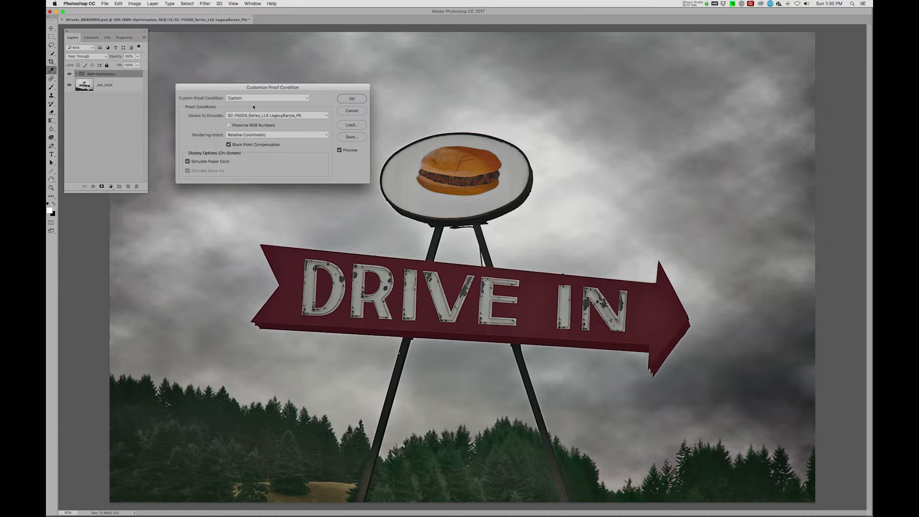
# Compare Perceptual and Relative Colorimetric intents, settling on Relative Colorimetric
pyautogui.click(276, 135)
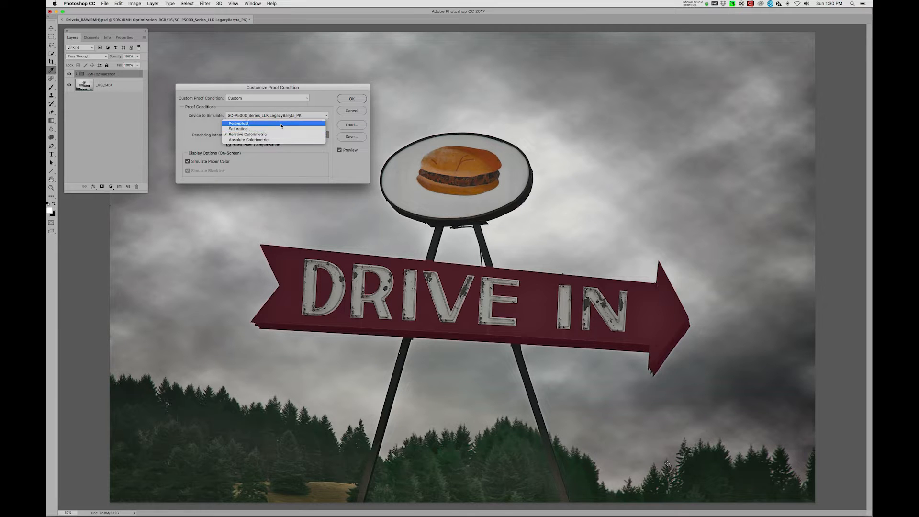
pyautogui.moveTo(276, 139)
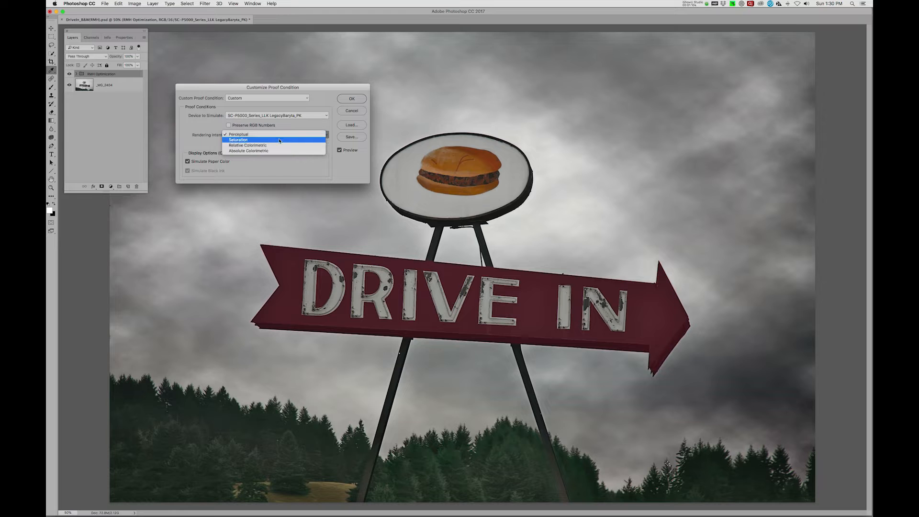
pyautogui.click(248, 144)
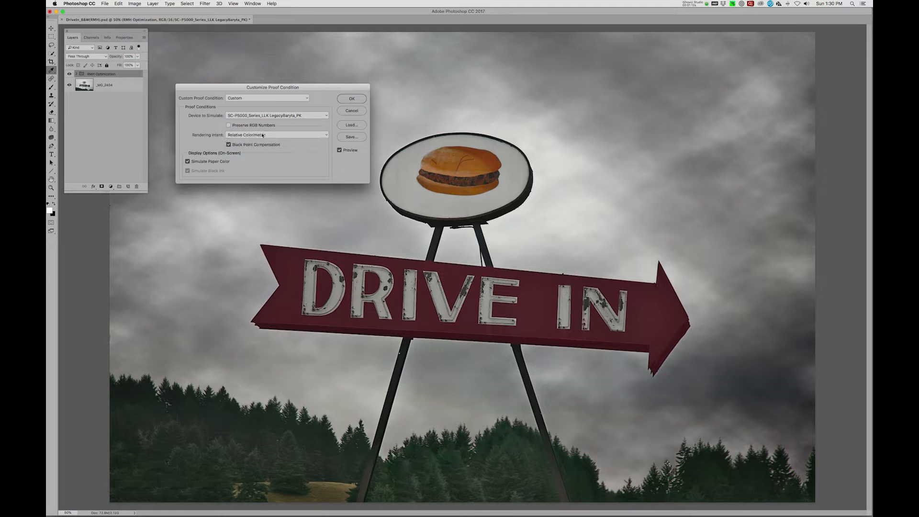
pyautogui.click(276, 134)
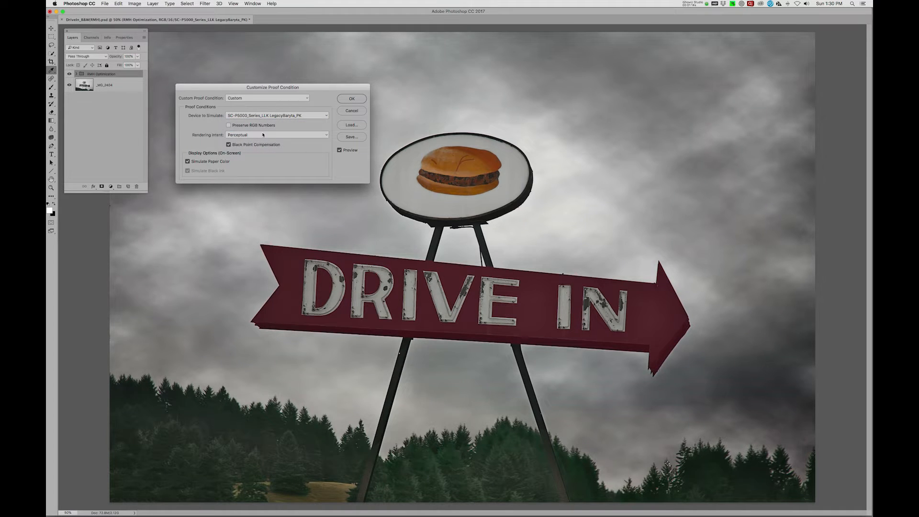
pyautogui.click(276, 135)
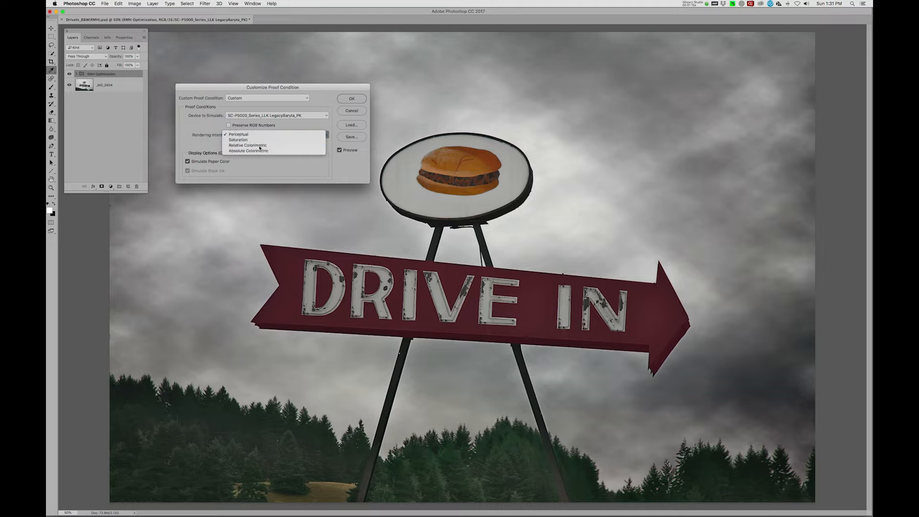
pyautogui.click(247, 146)
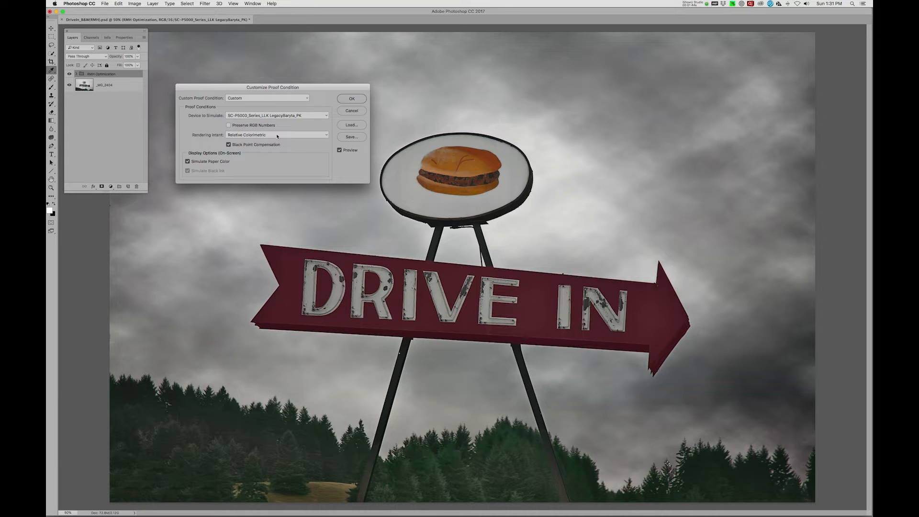
pyautogui.click(277, 134)
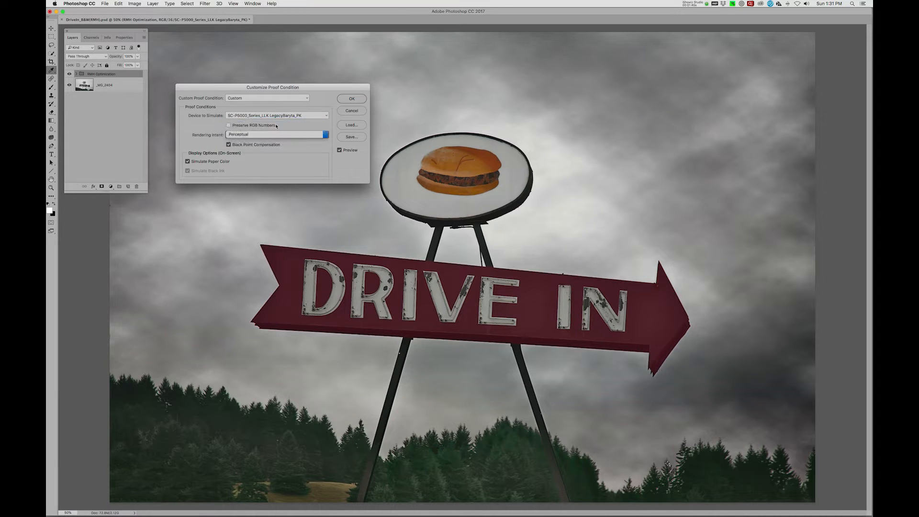
pyautogui.click(276, 134)
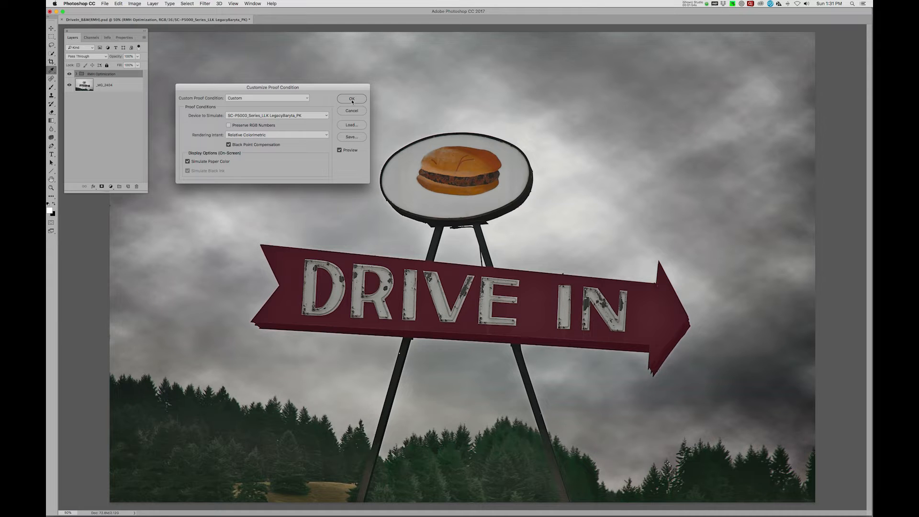
pyautogui.click(351, 99)
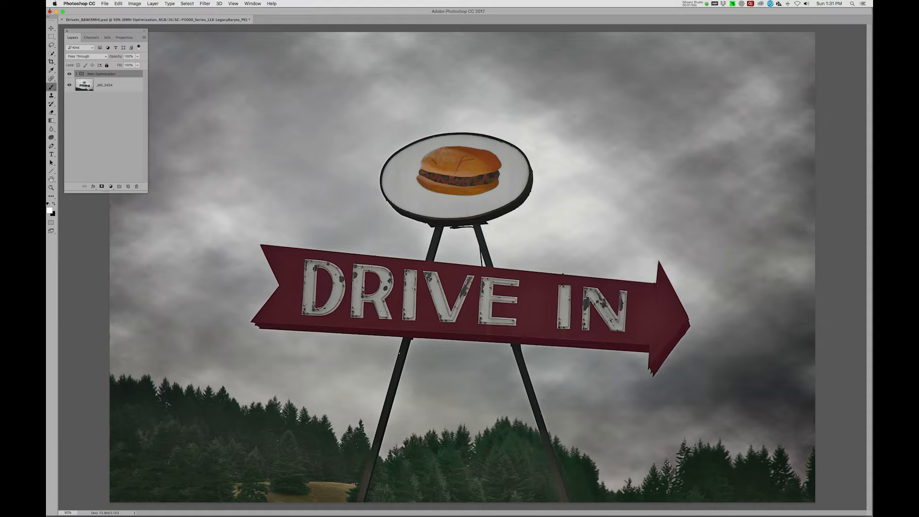
# Print to SC-P5000 with Photoshop managing colour via the Legacy Baryta profile, Relative Colorimetric
pyautogui.click(105, 3)
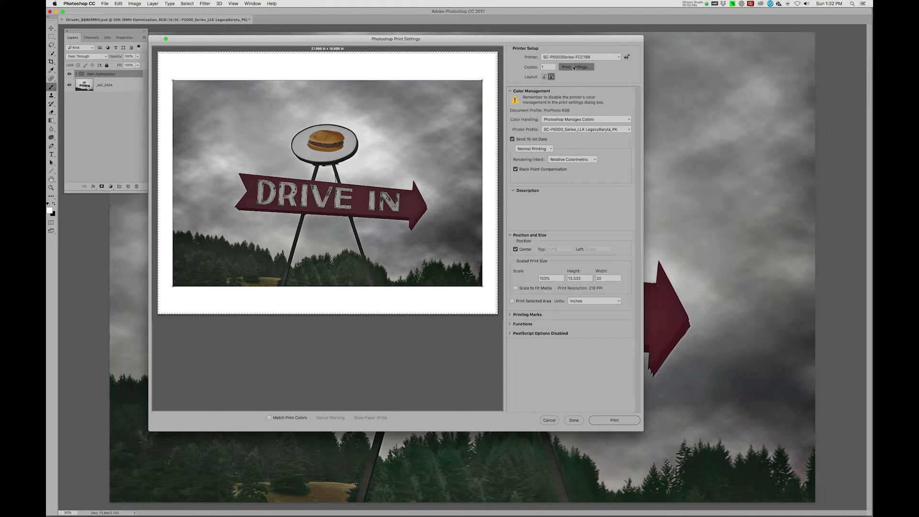
pyautogui.click(576, 67)
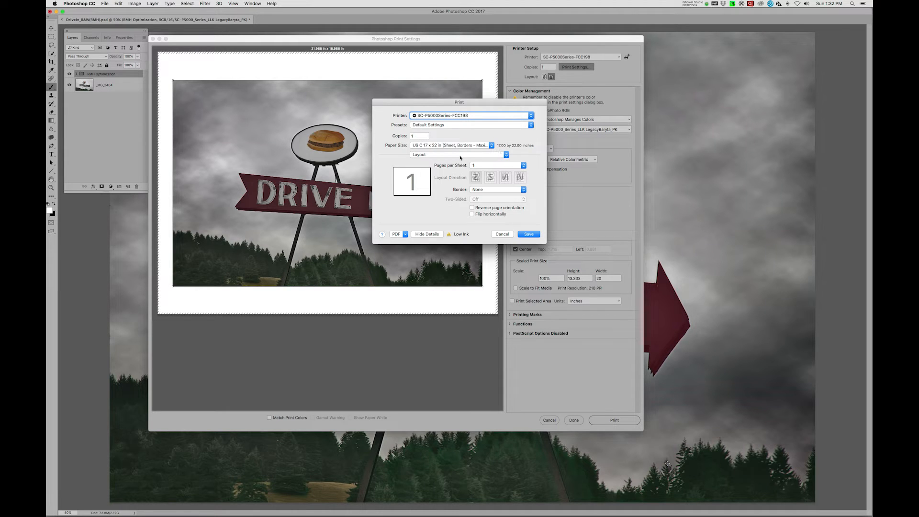
# Set the driver to Manual Feed, Legacy Baryta media and SuperPhoto 1440 dpi, and save
pyautogui.click(459, 154)
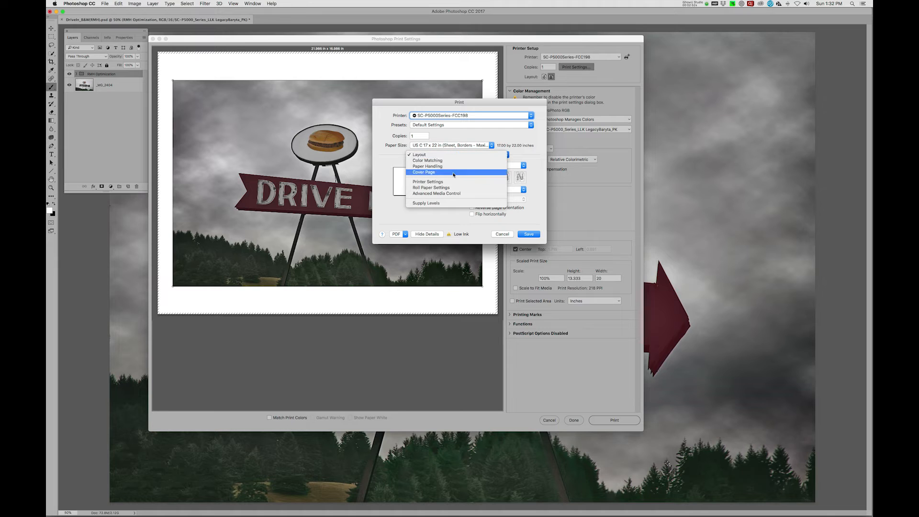
pyautogui.click(429, 181)
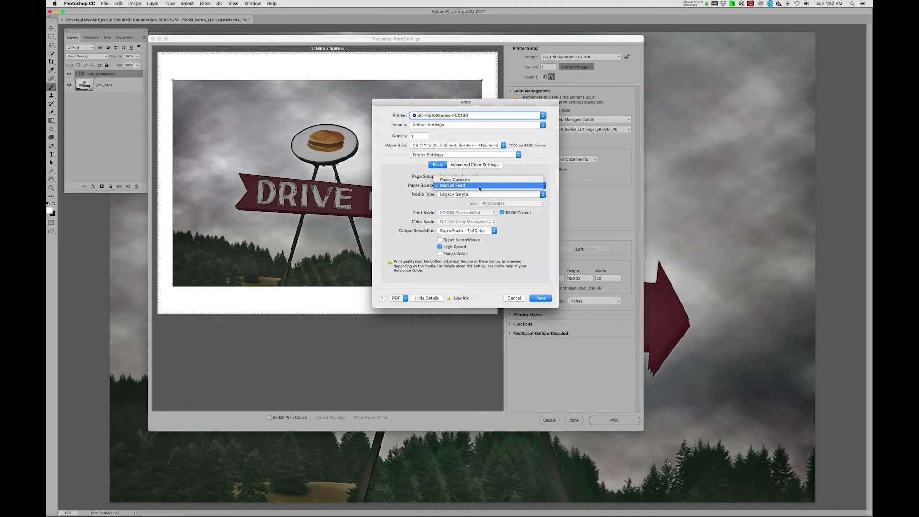
pyautogui.click(453, 185)
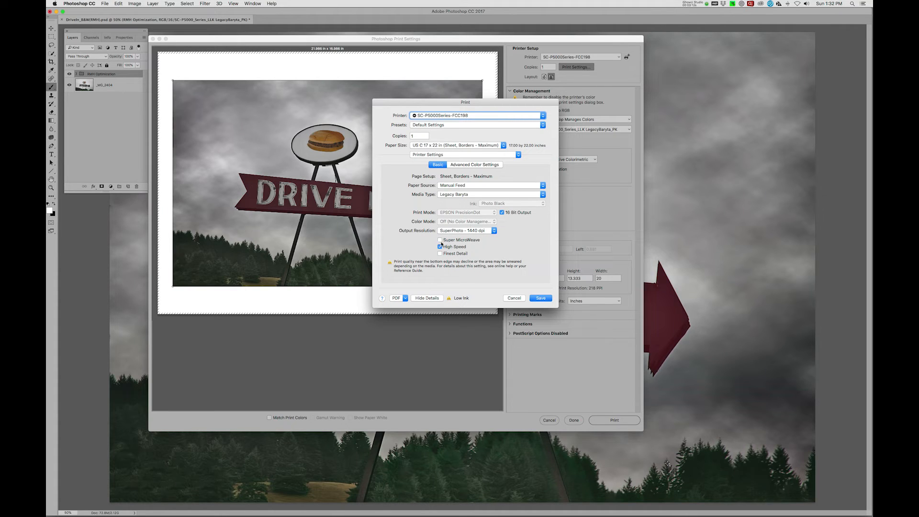
pyautogui.click(441, 246)
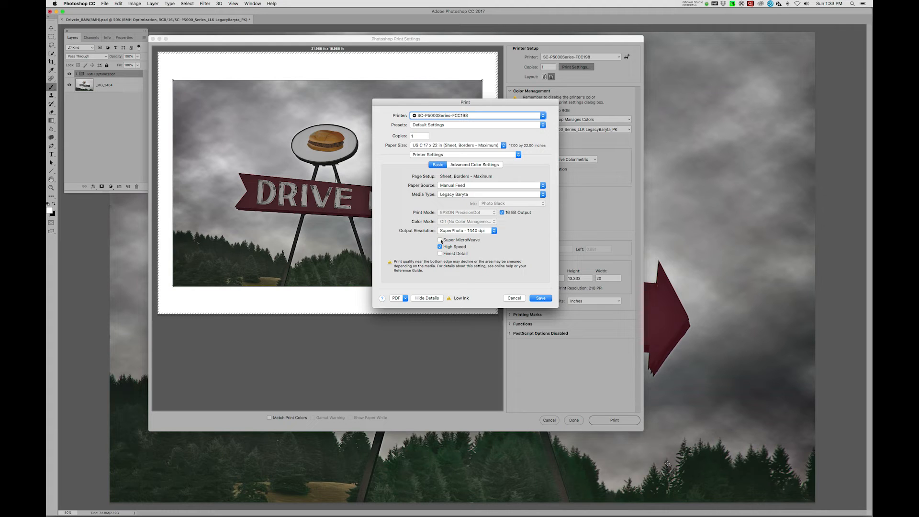
pyautogui.click(440, 240)
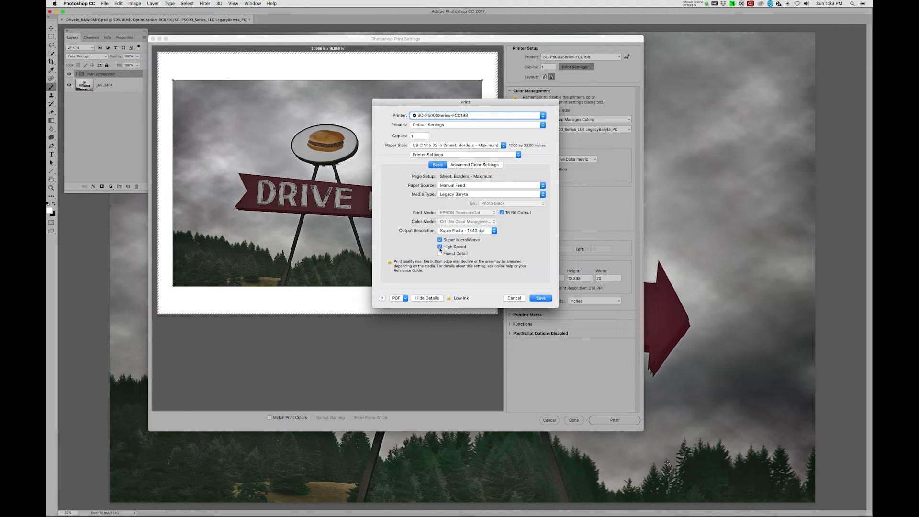
pyautogui.click(440, 246)
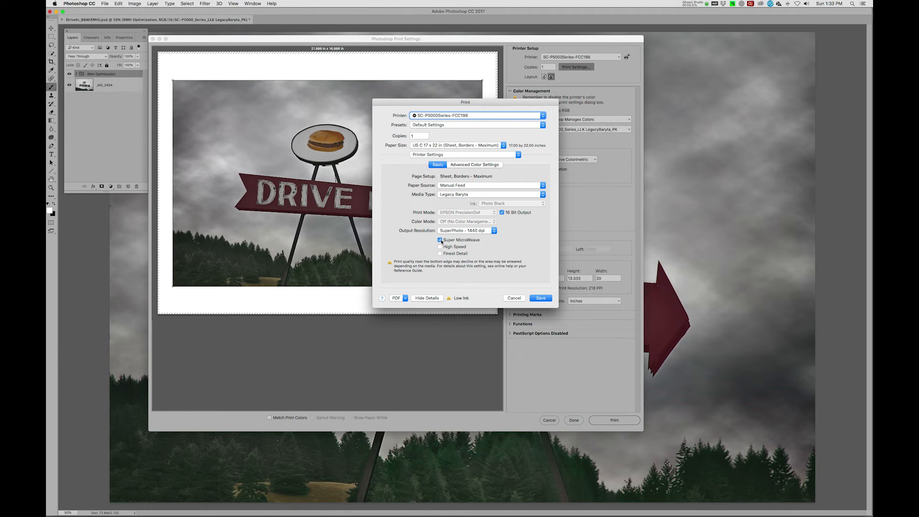
pyautogui.click(441, 246)
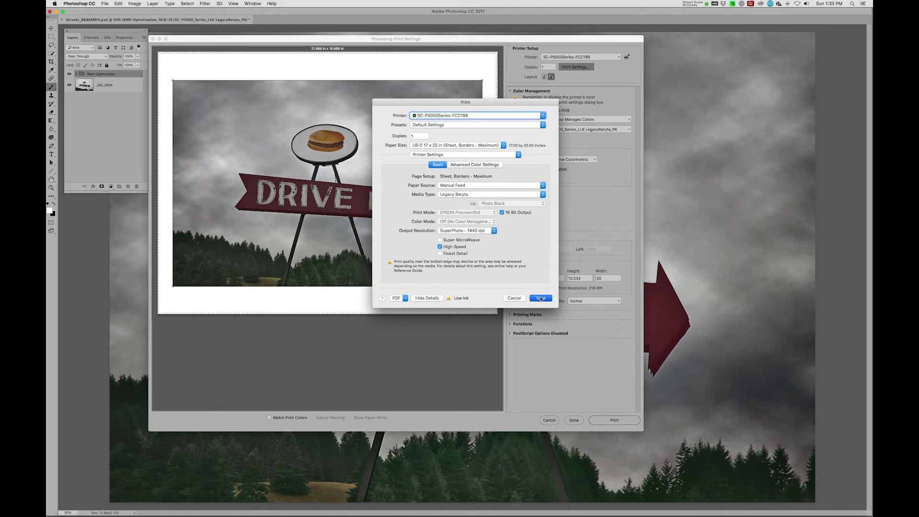
pyautogui.click(541, 298)
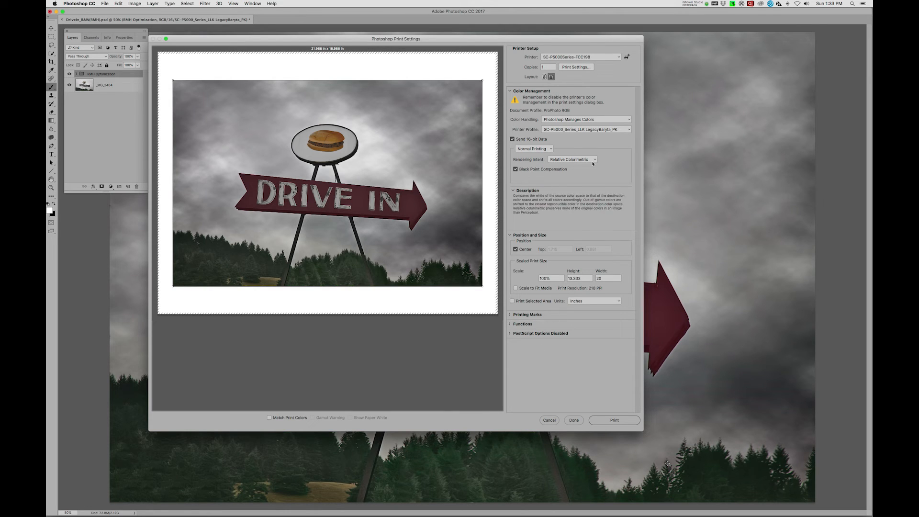
# Print the Drive-In photo at 100% scale, 13.333 x 20 inches
pyautogui.click(510, 190)
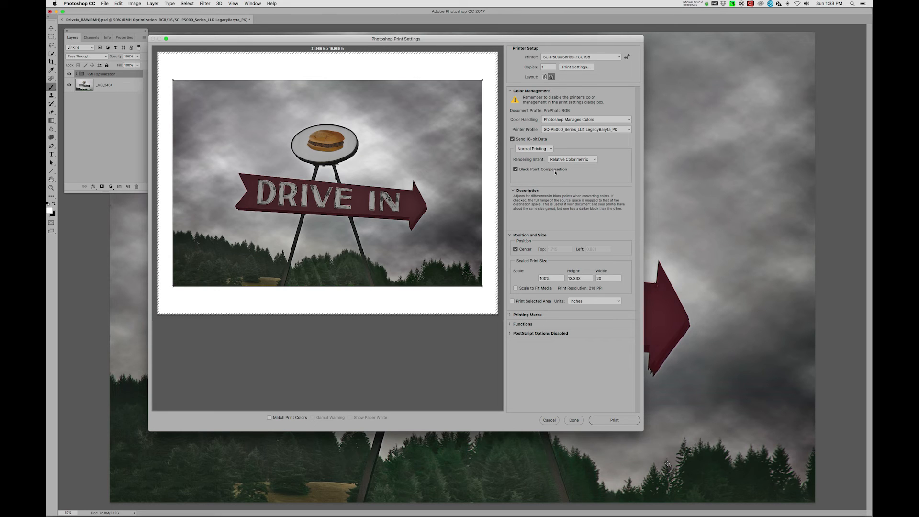
pyautogui.click(527, 190)
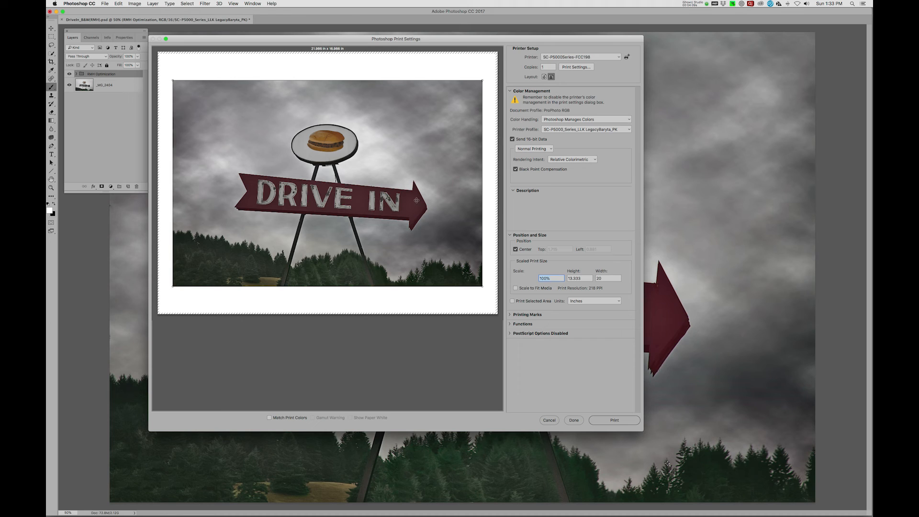
pyautogui.moveTo(288, 175)
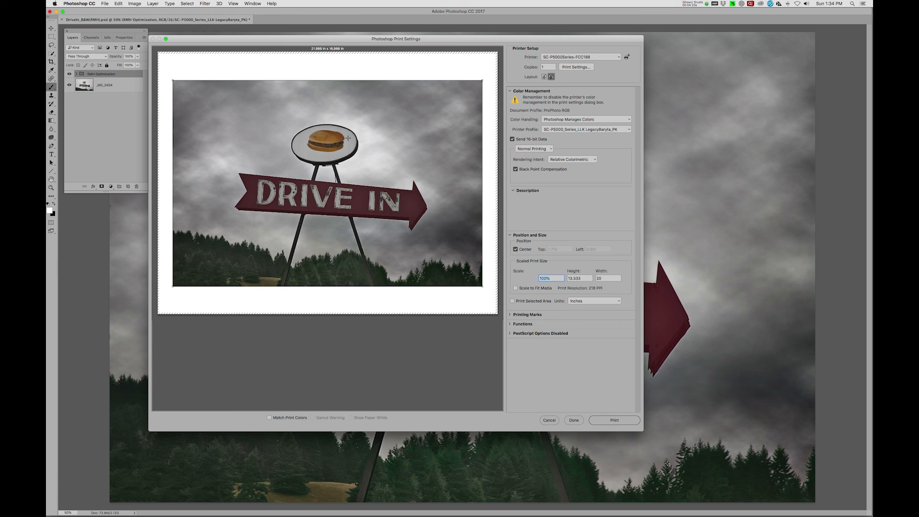
pyautogui.moveTo(403, 121)
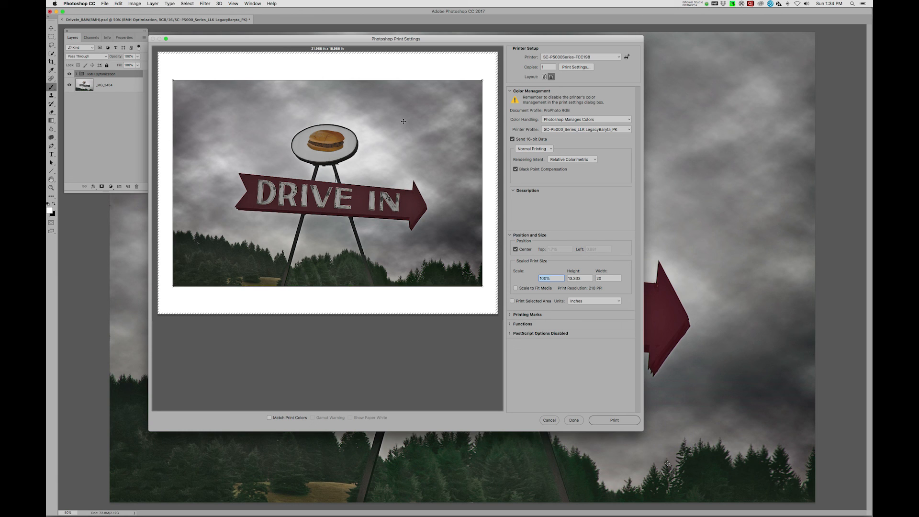
pyautogui.moveTo(552, 283)
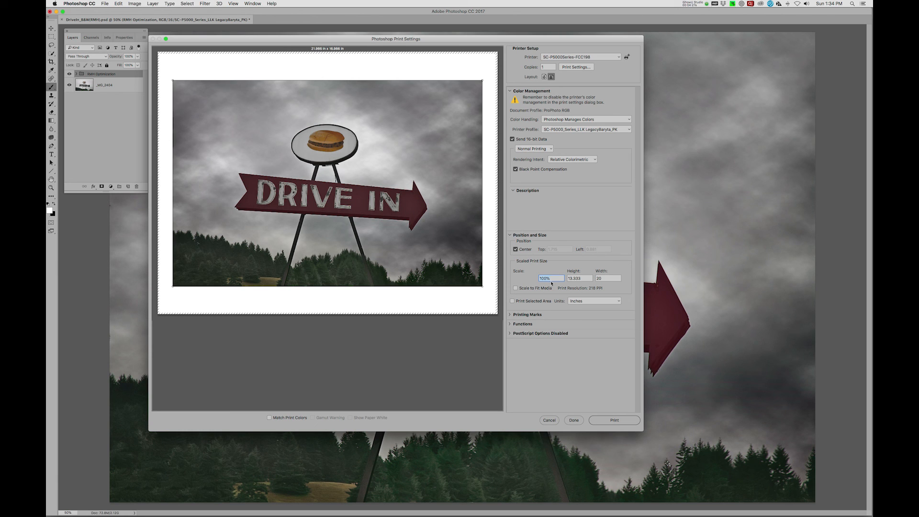
pyautogui.moveTo(386, 292)
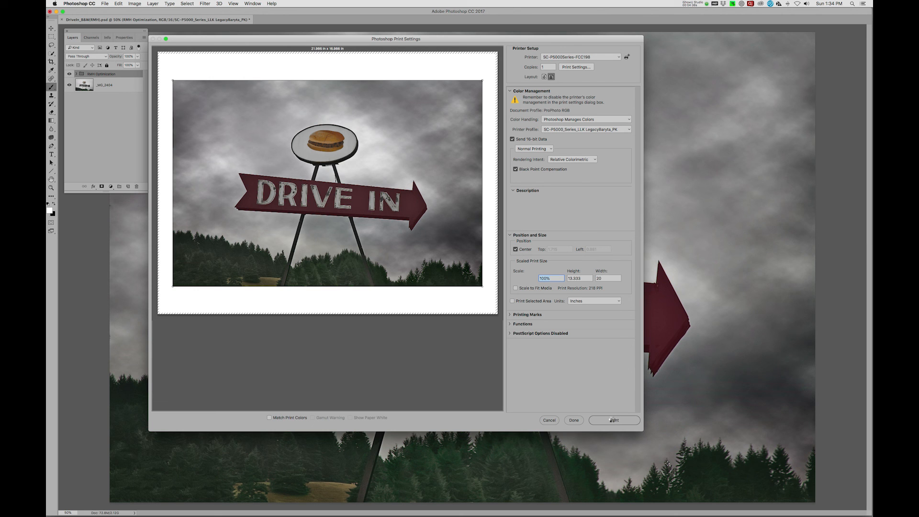
pyautogui.click(572, 420)
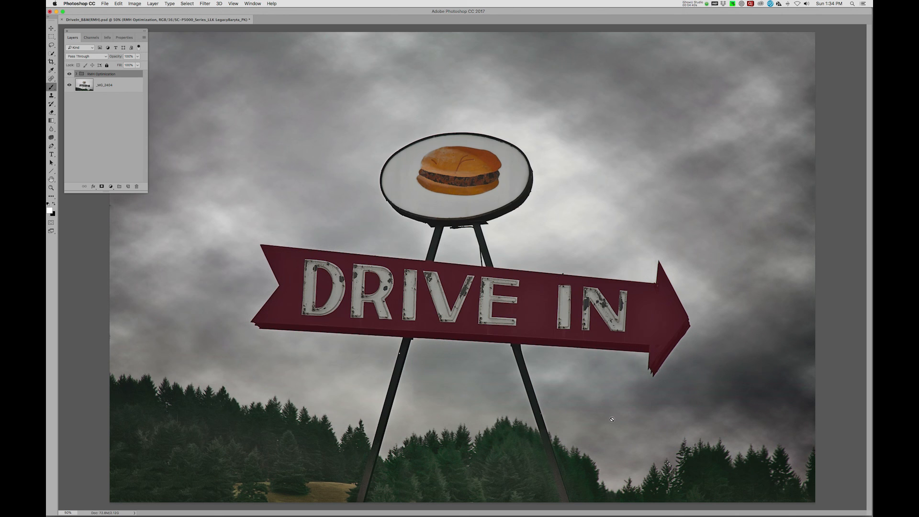